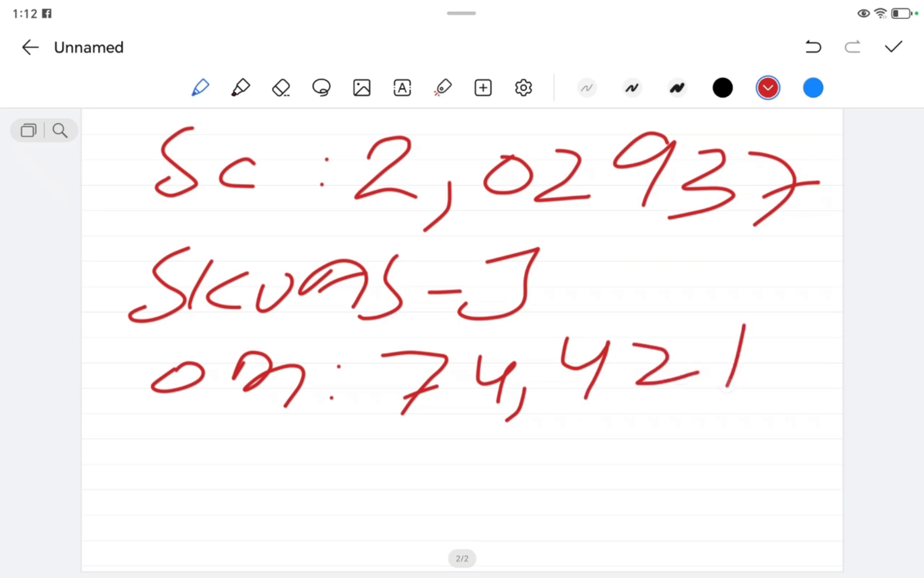
{"action": "left_click", "coordinate": [169, 433]}
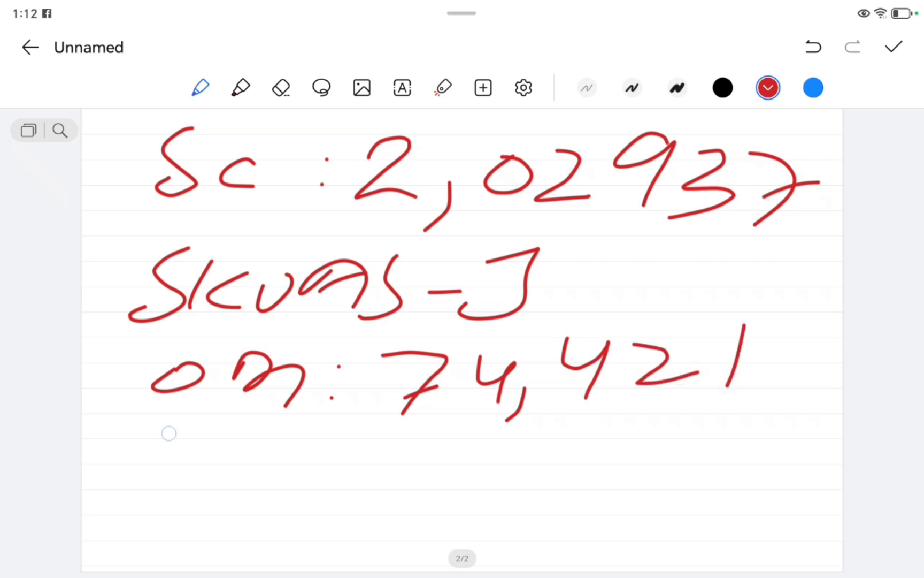